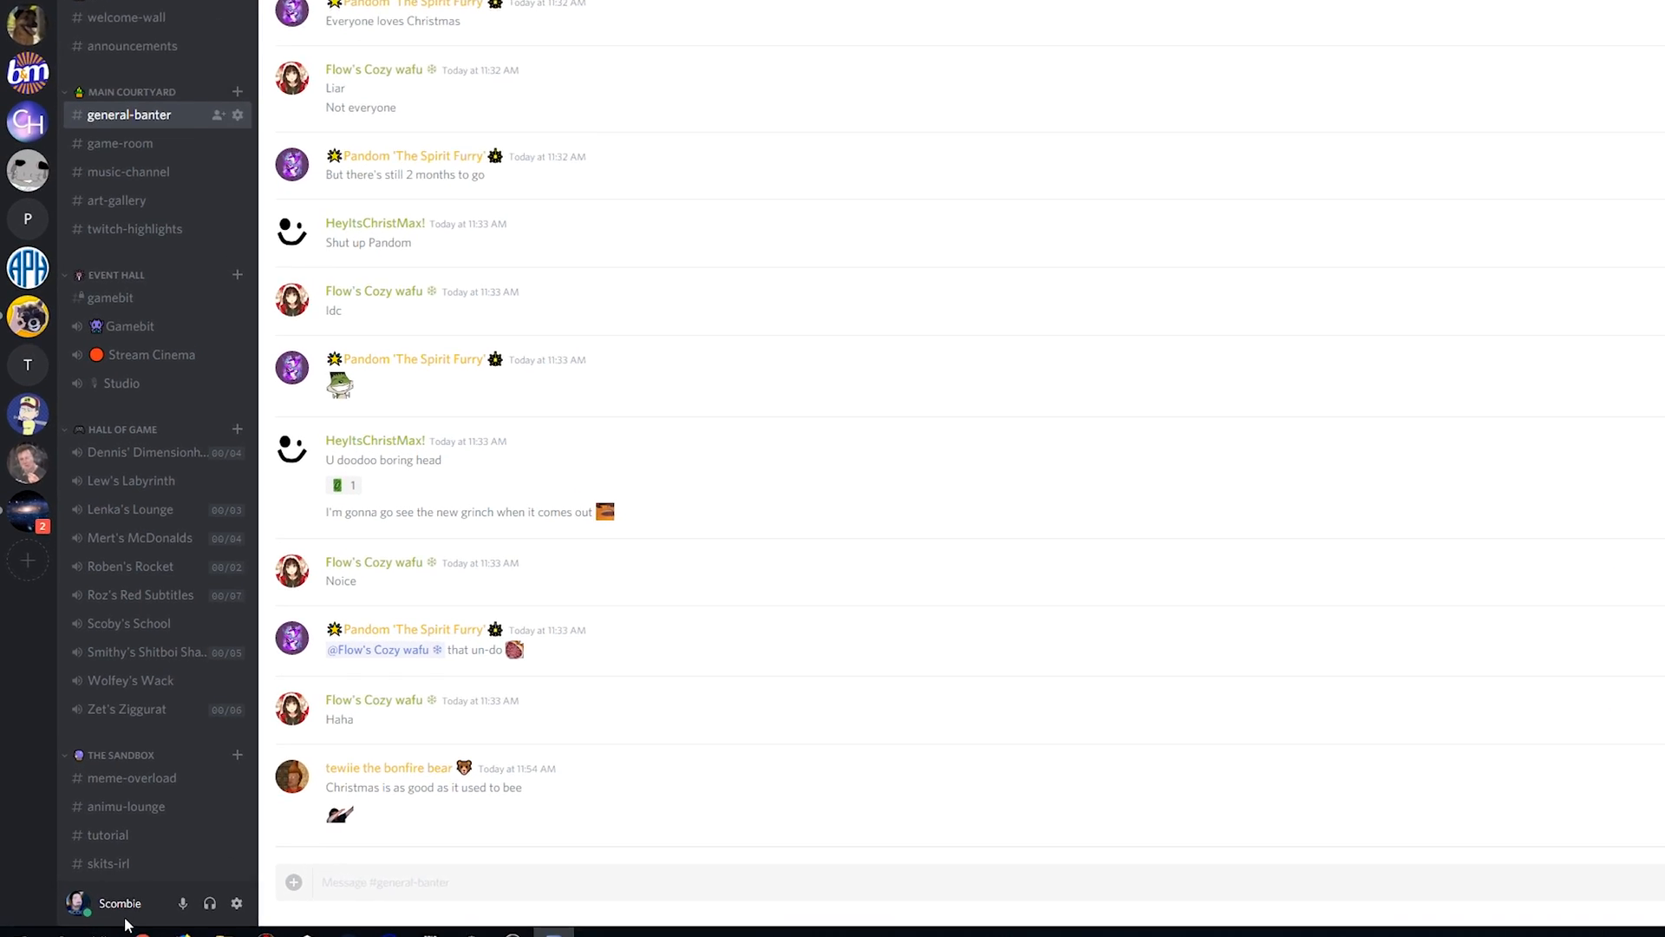
mouse_move(278, 911)
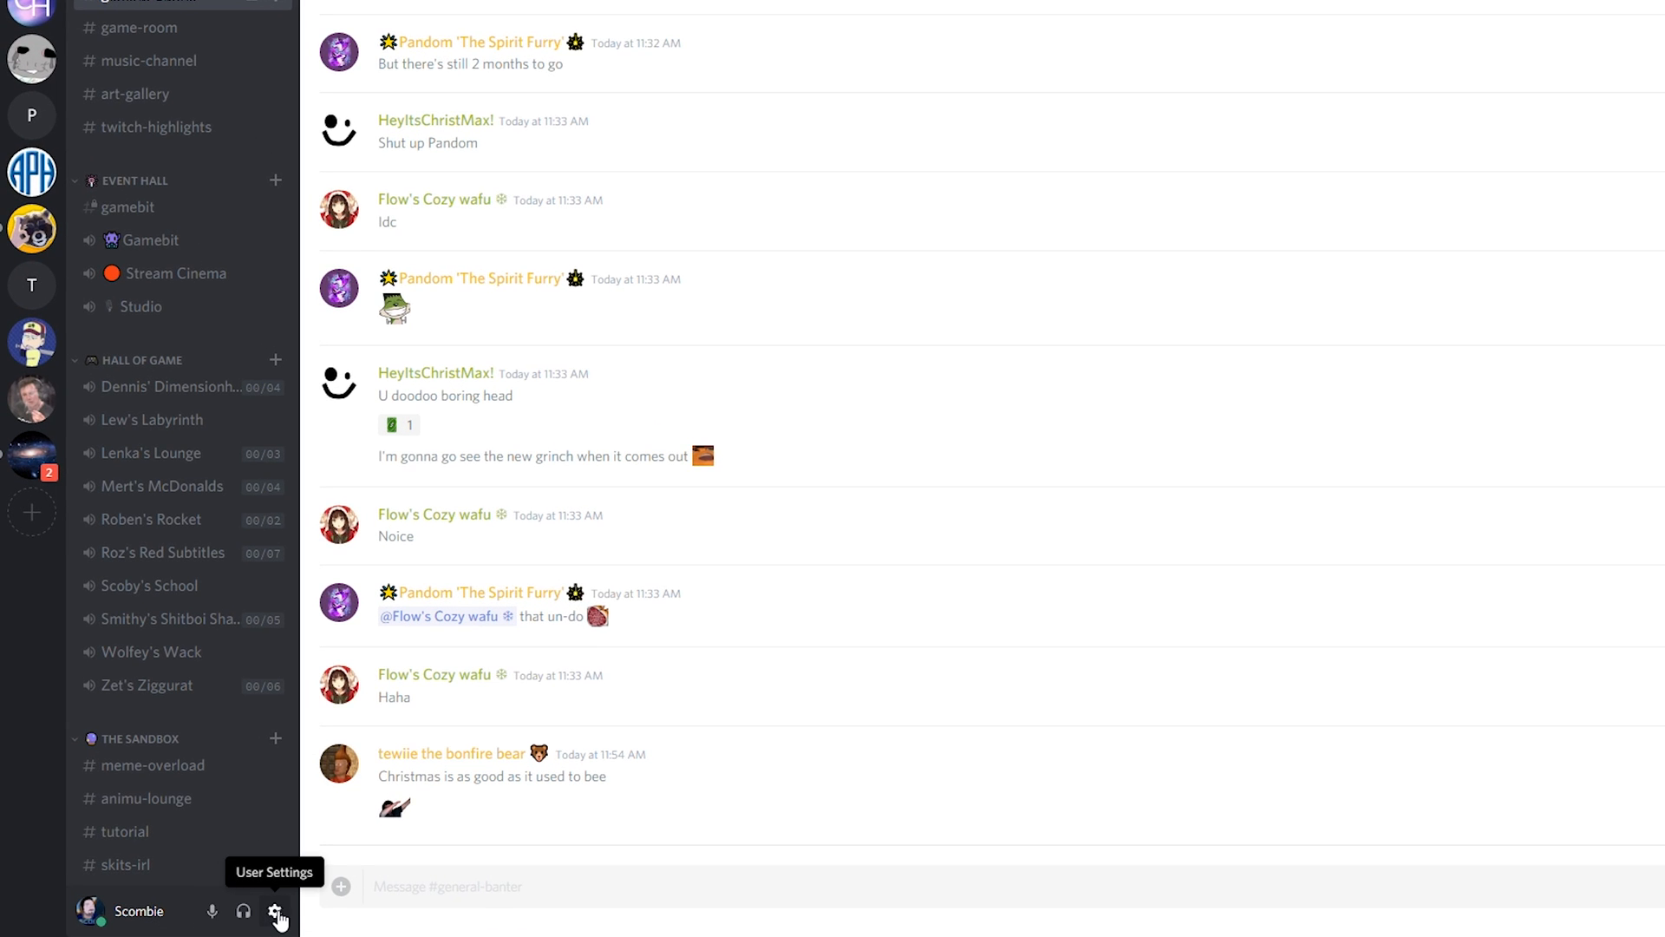
- Open Discord's User Settings from the gear icon beside the username
left_click(276, 911)
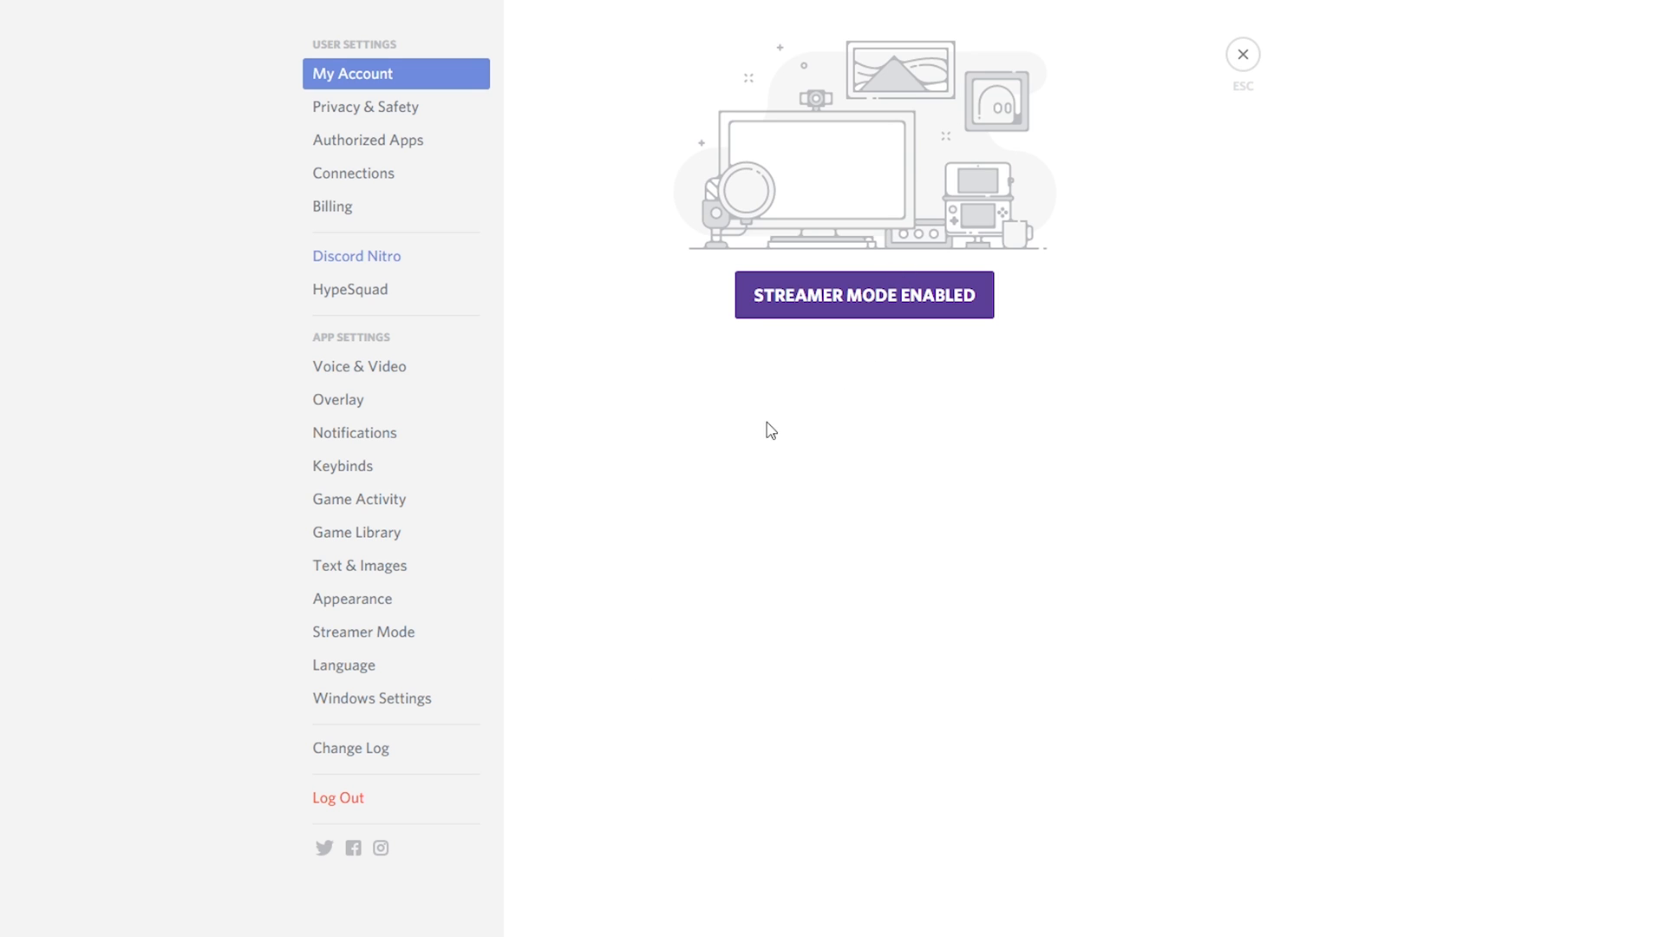
- Show the Game Activity settings page listing the added games
left_click(360, 499)
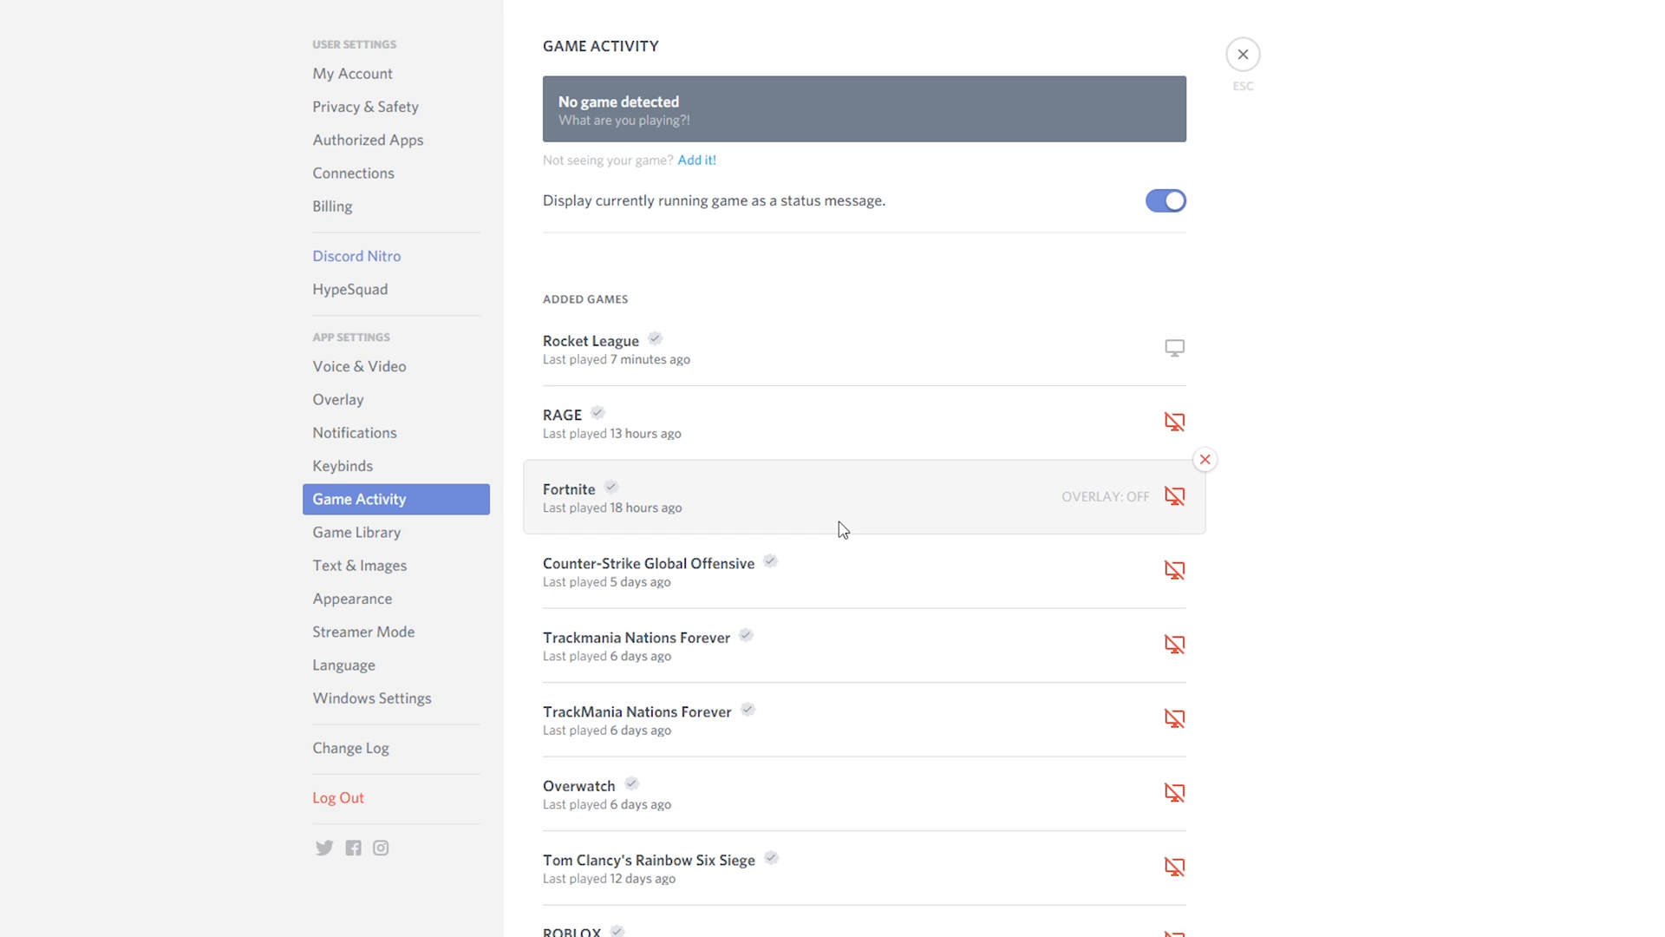
mouse_move(839, 533)
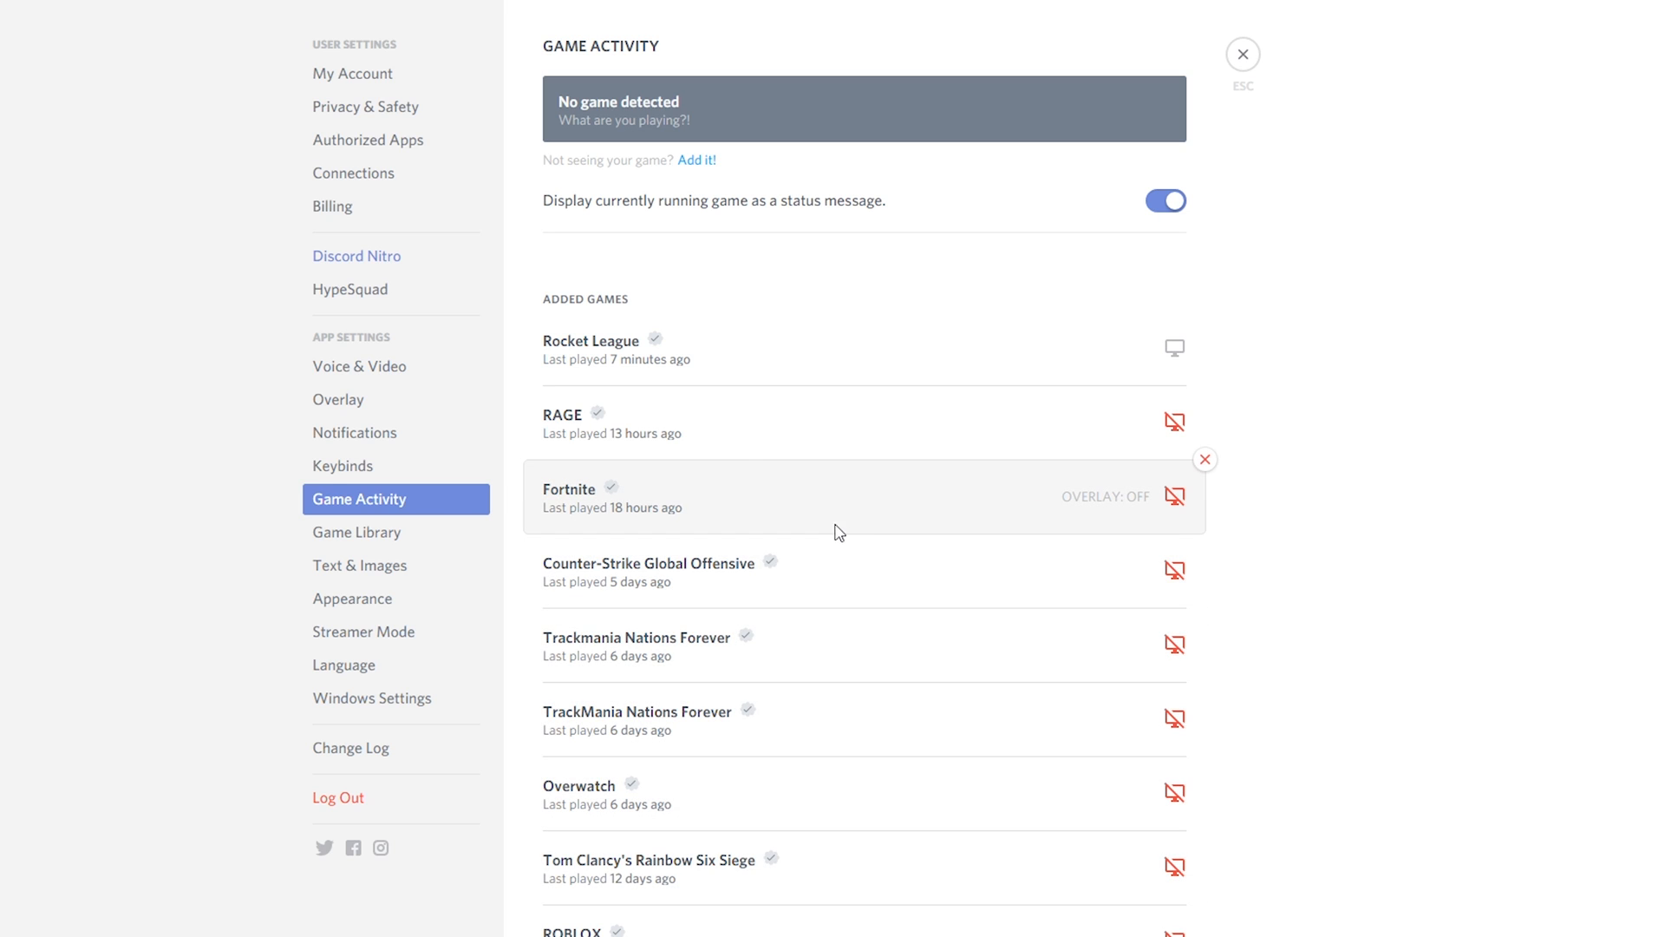
mouse_move(568, 419)
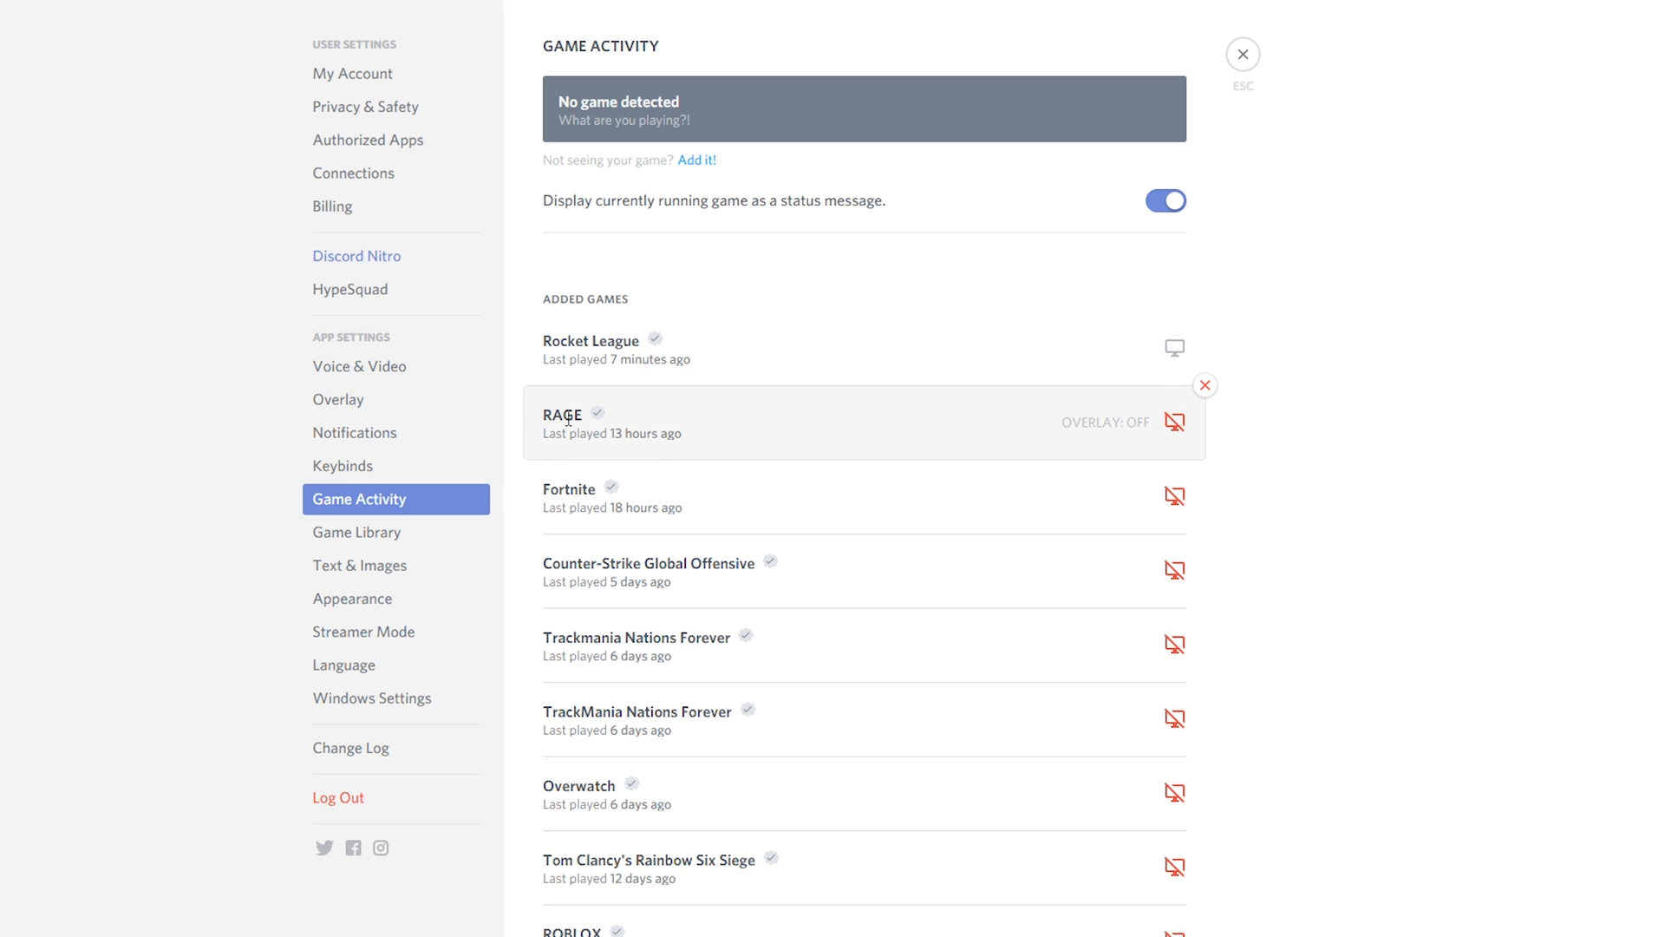
mouse_move(673, 186)
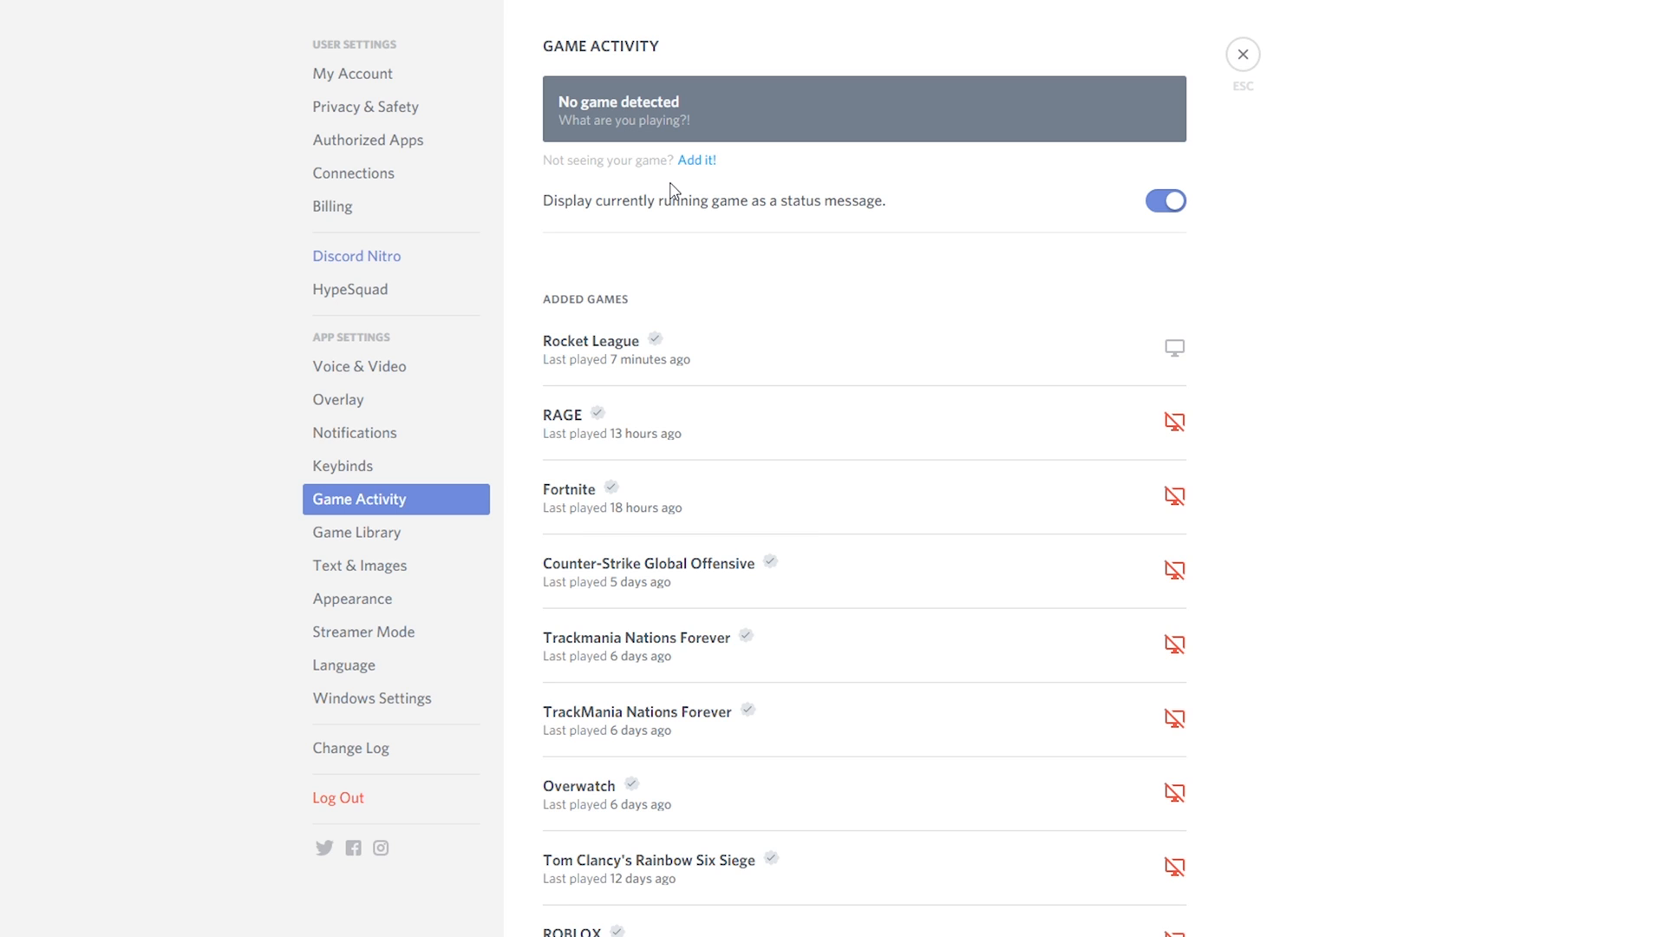
mouse_move(611, 165)
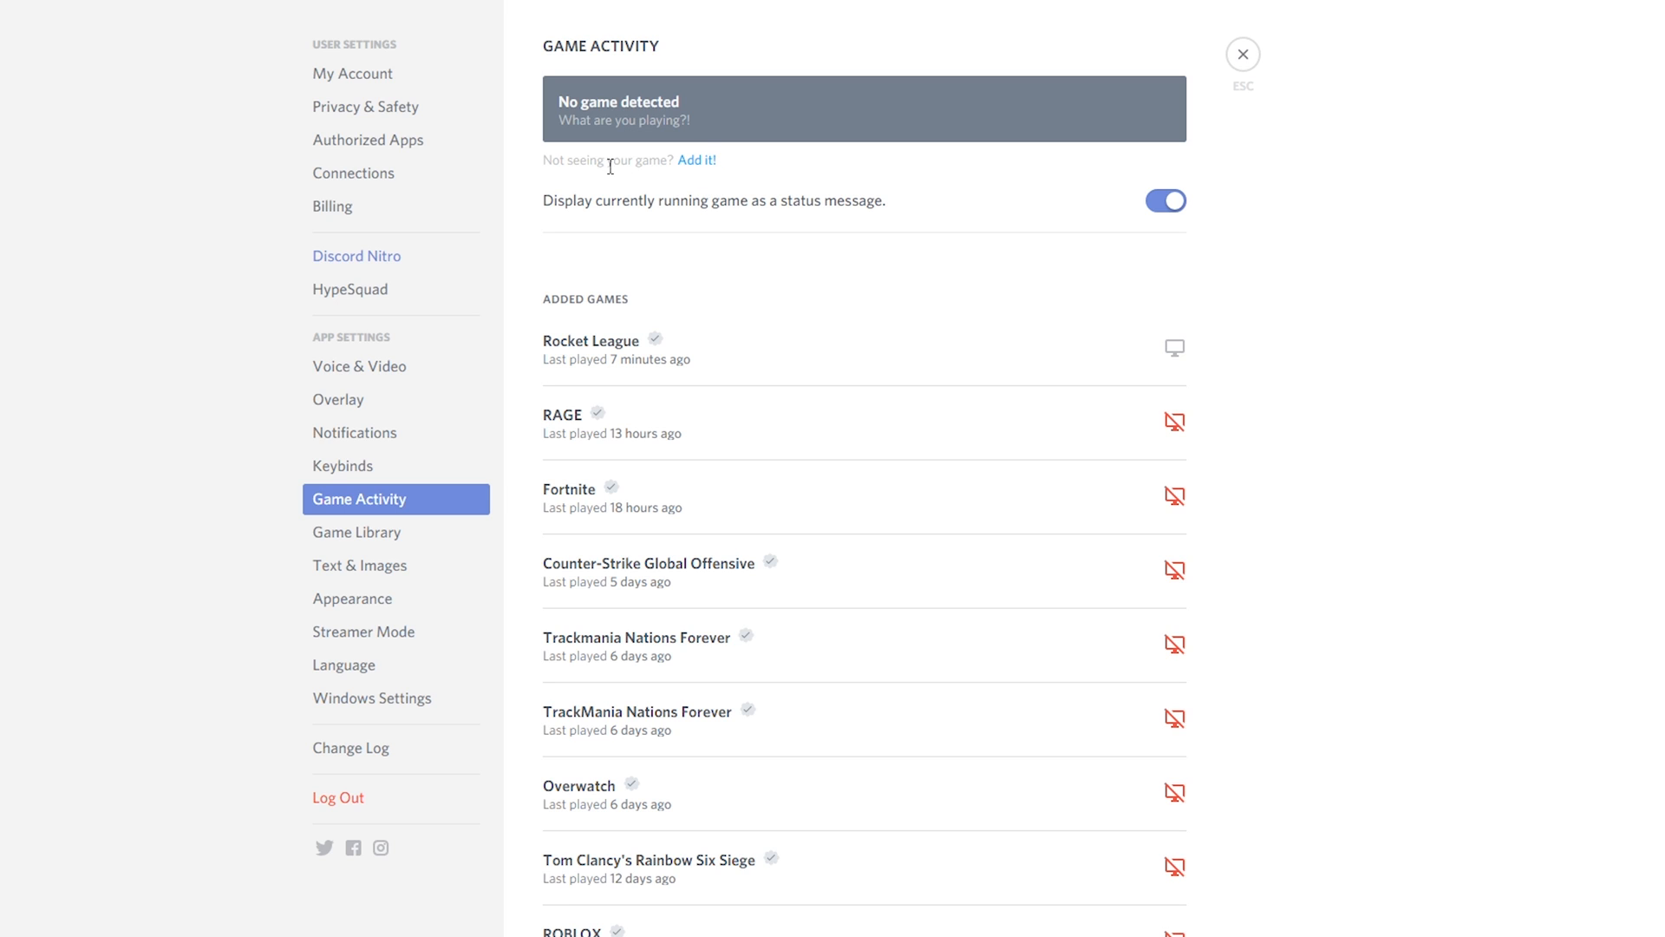
mouse_move(697, 160)
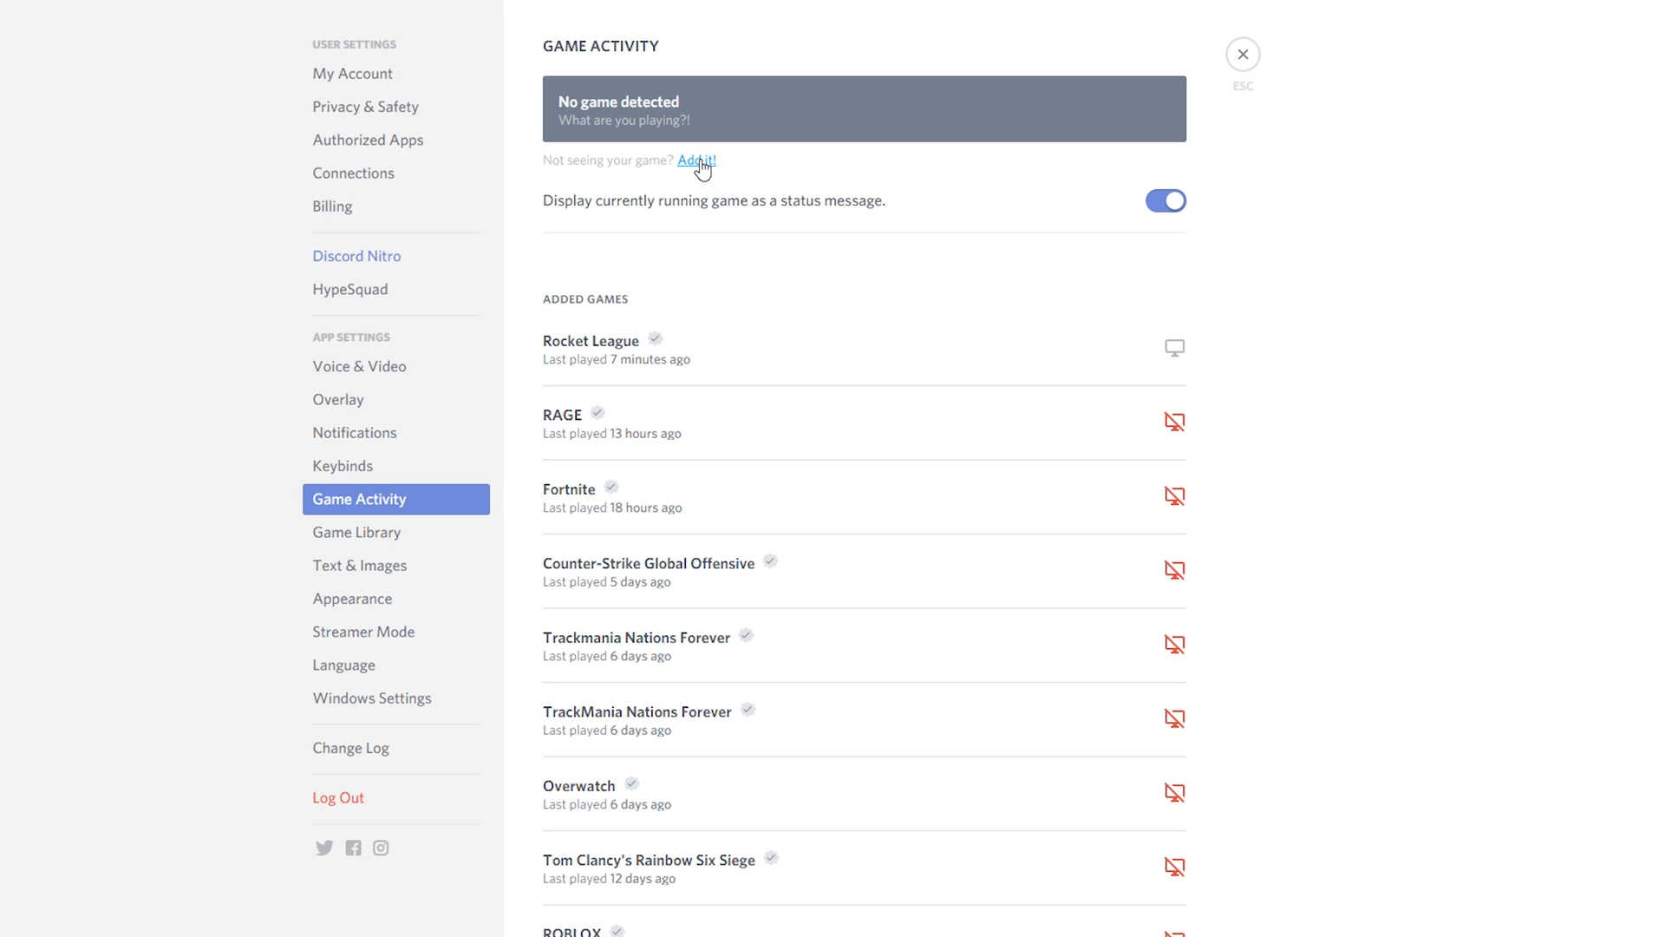
- Add Google Chrome as a game from the 'Add it!' dropdown
left_click(697, 161)
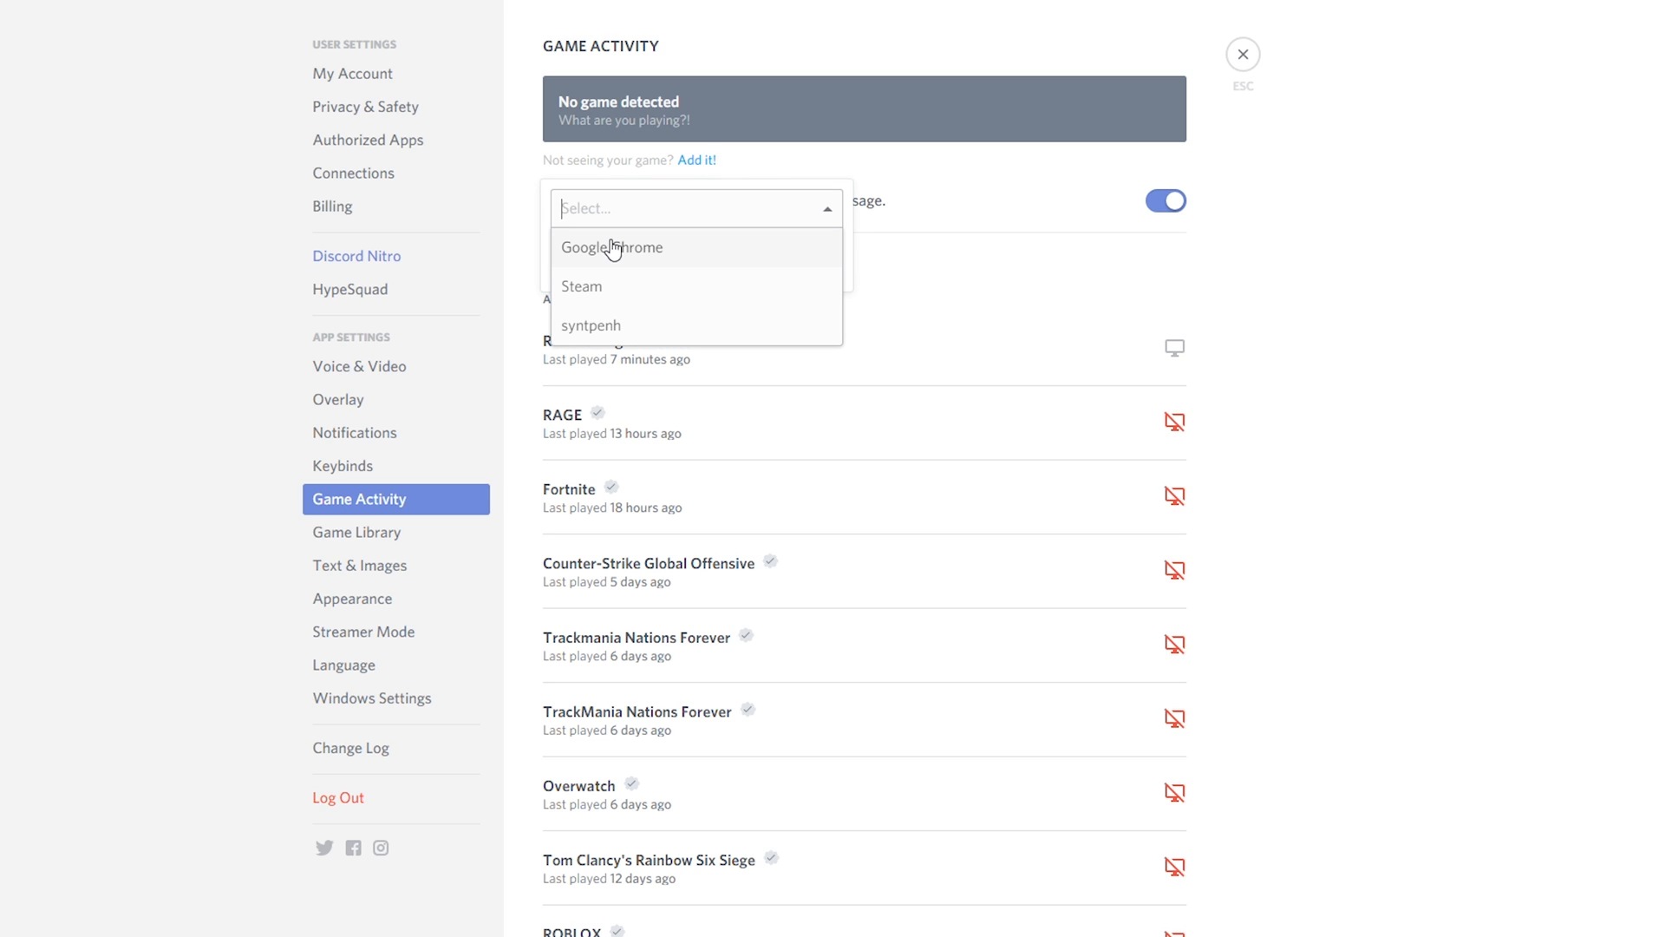
mouse_move(626, 254)
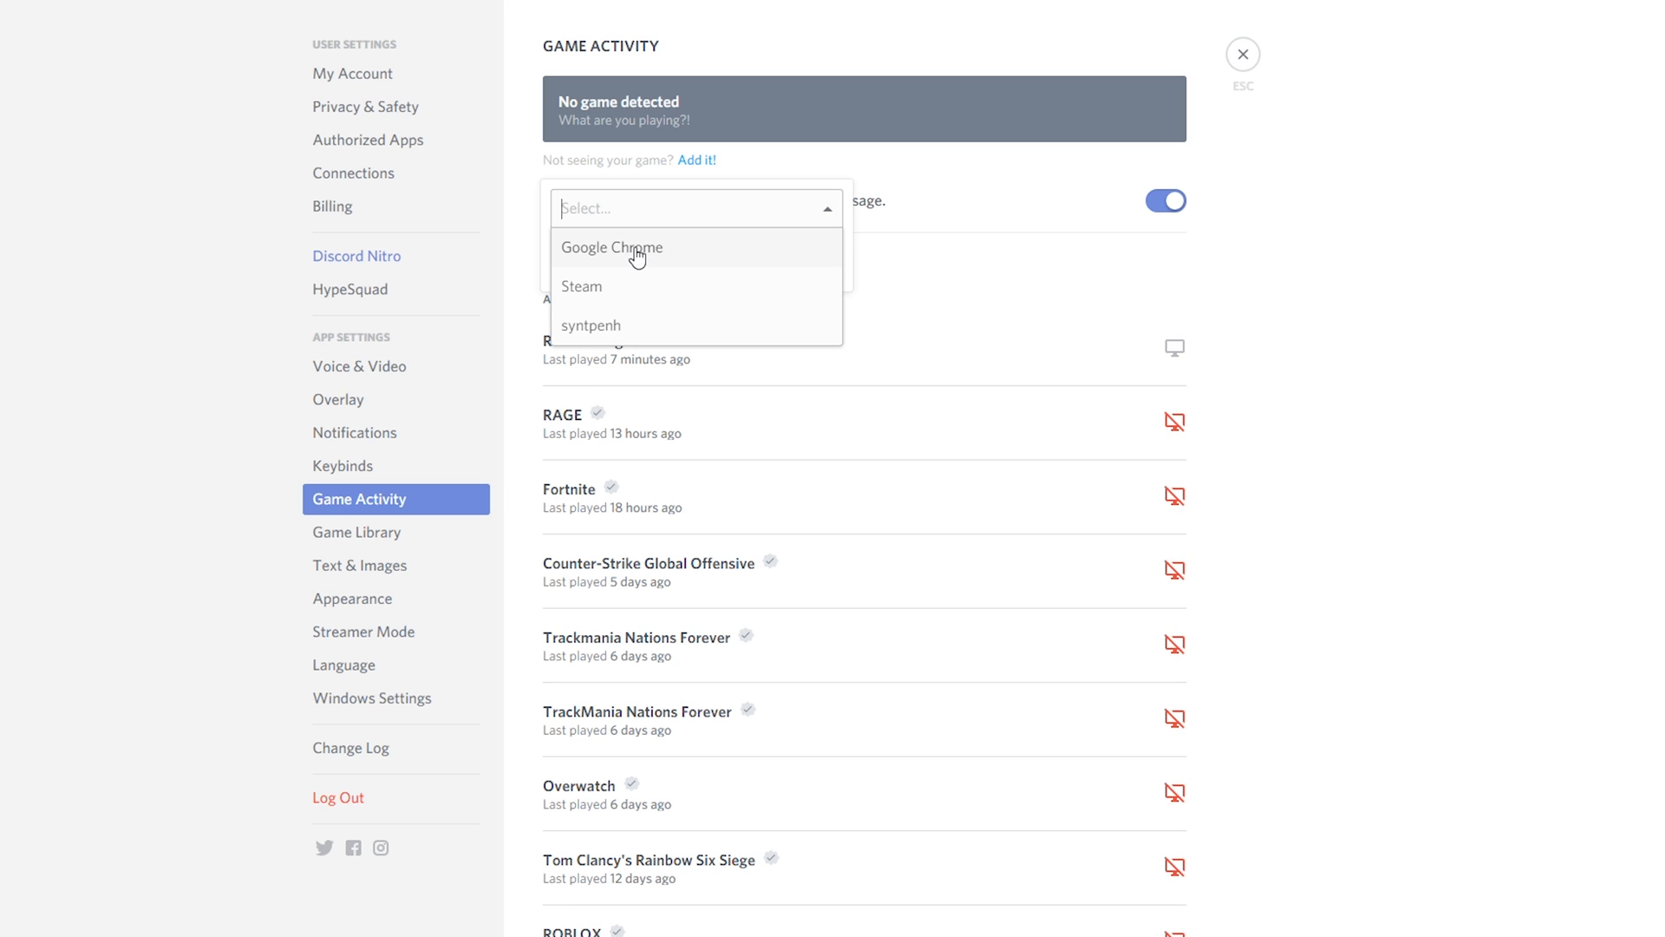
left_click(611, 248)
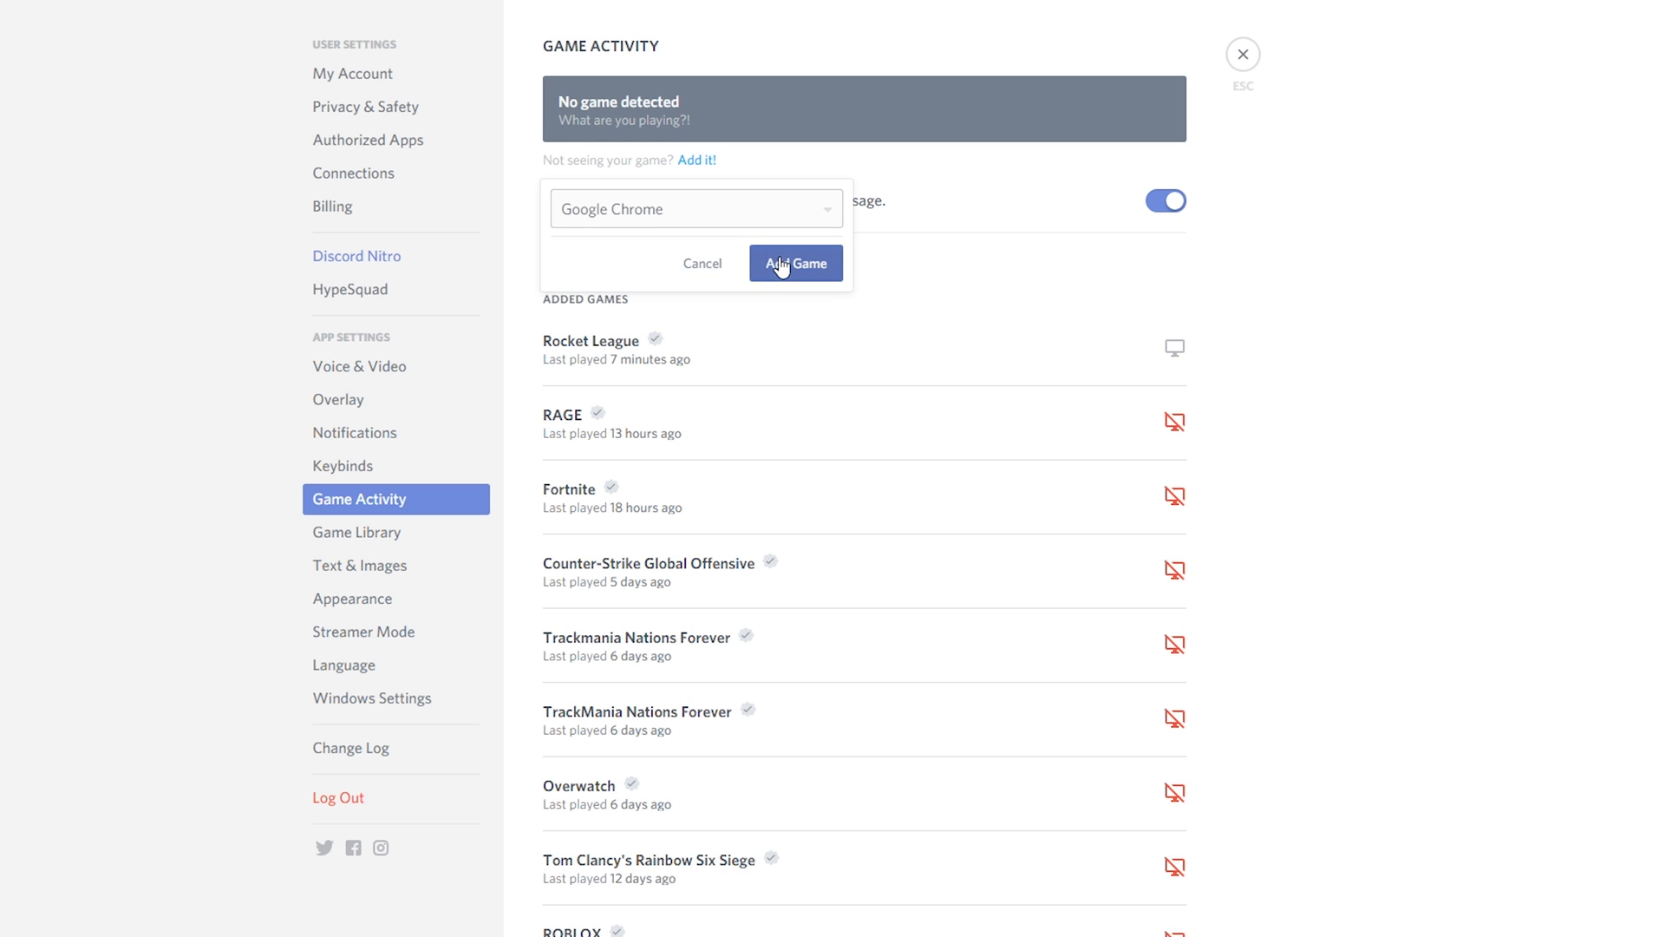
left_click(795, 263)
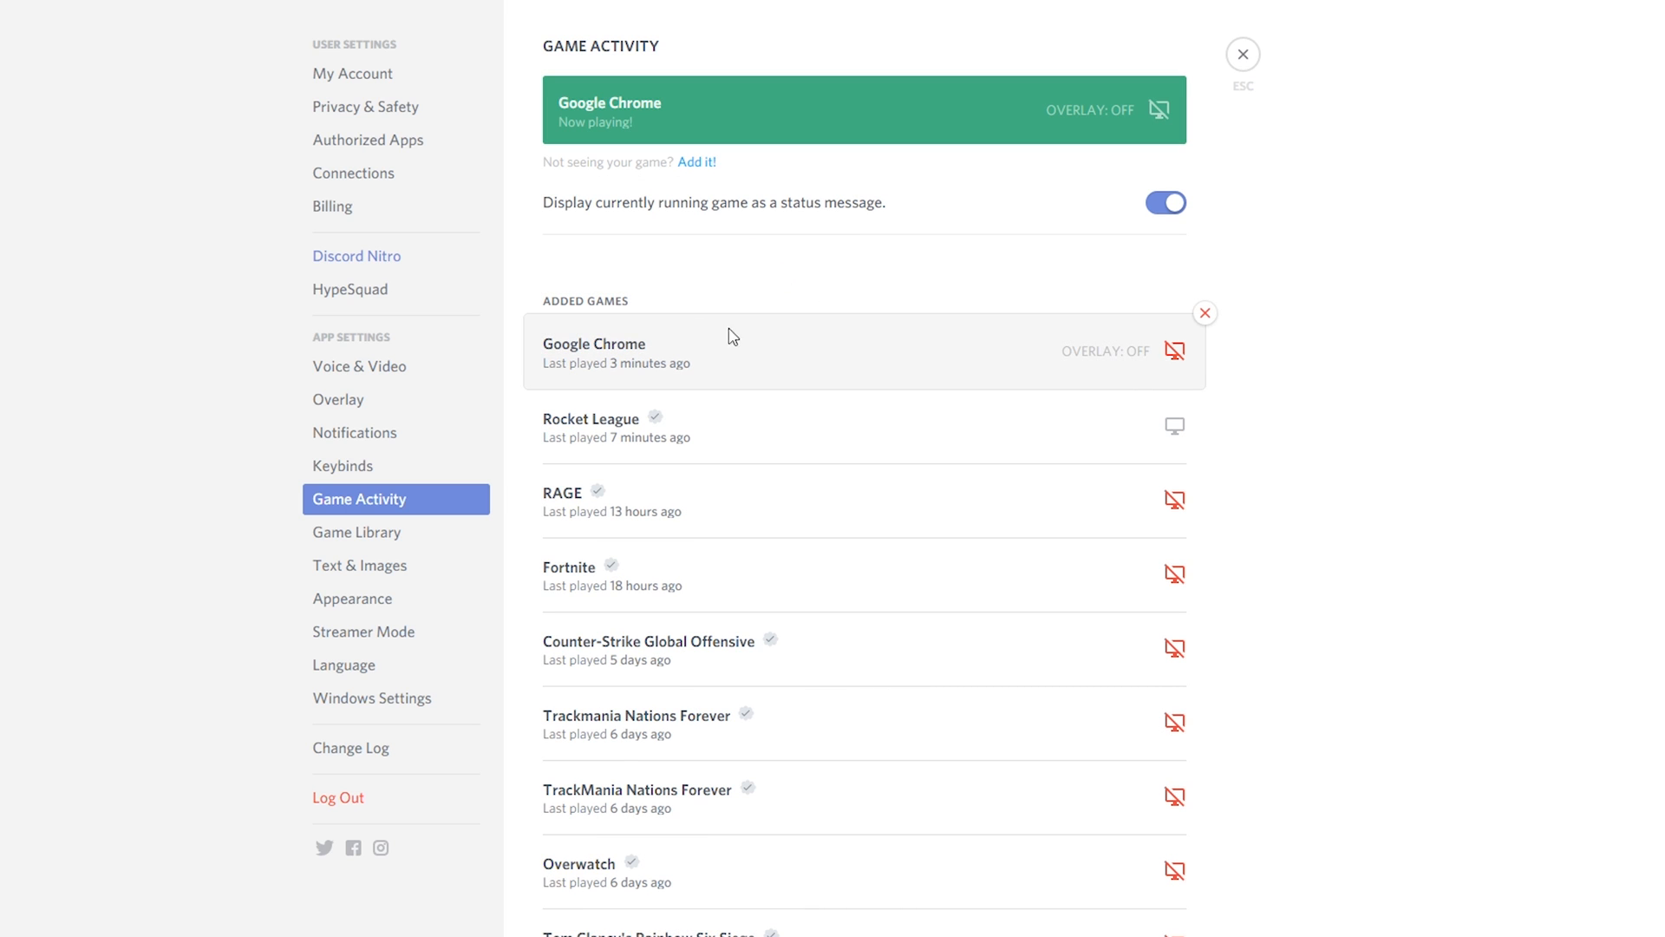
- Close settings and return to the server showing Playing Google Chrome
left_click(1243, 54)
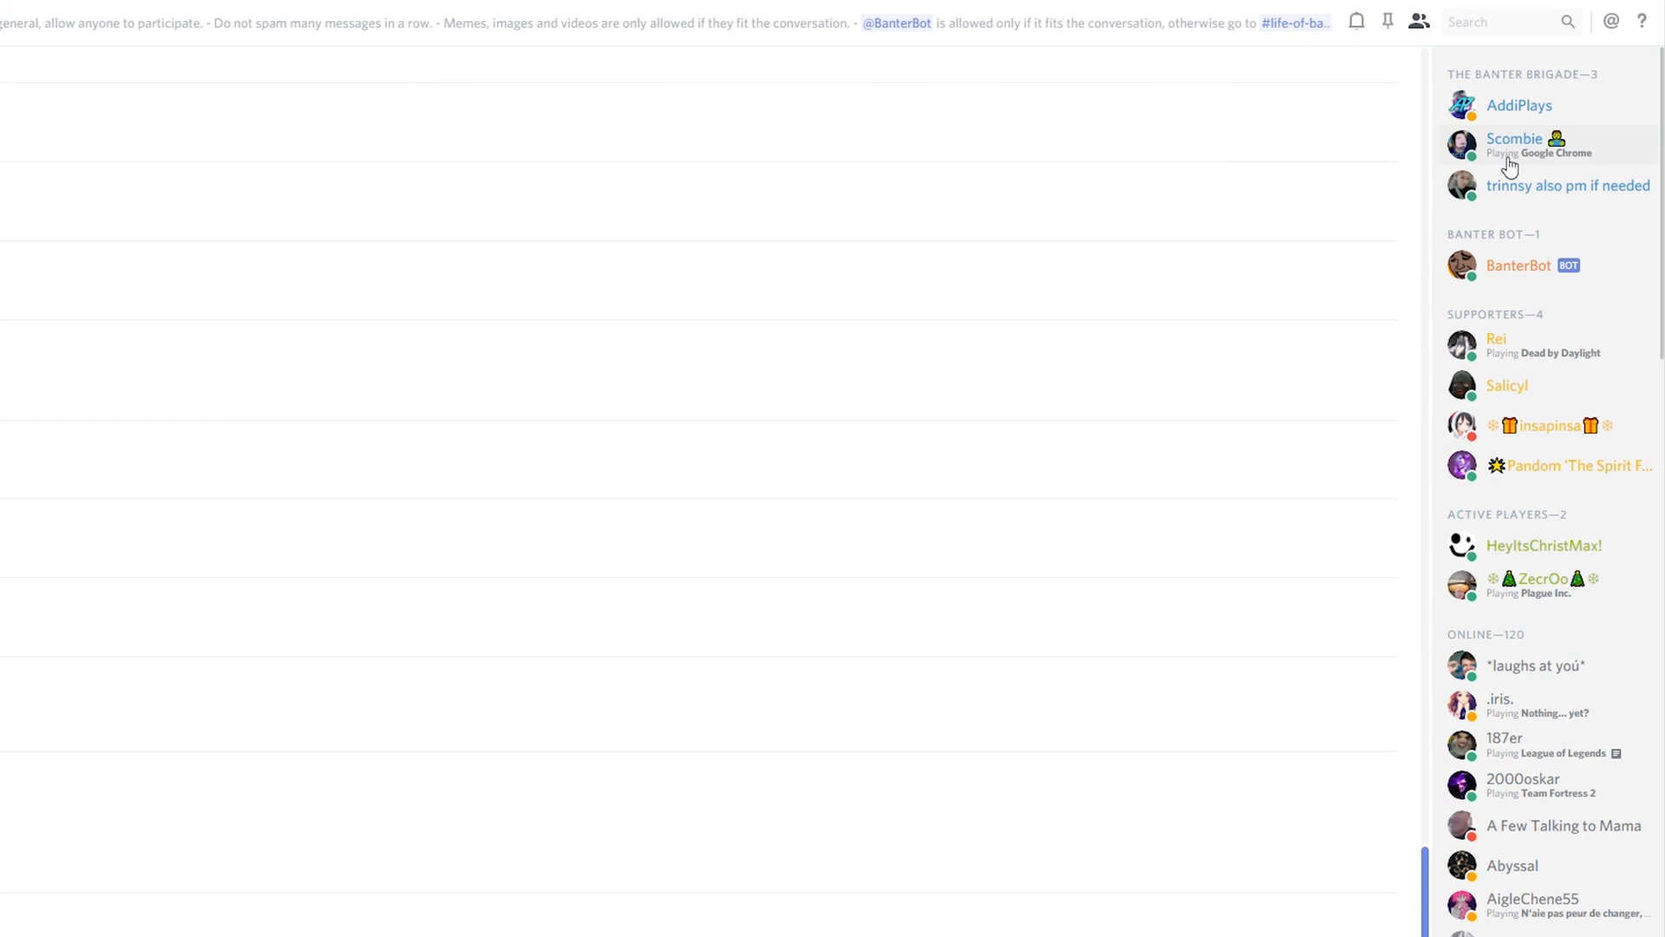
mouse_move(1474, 158)
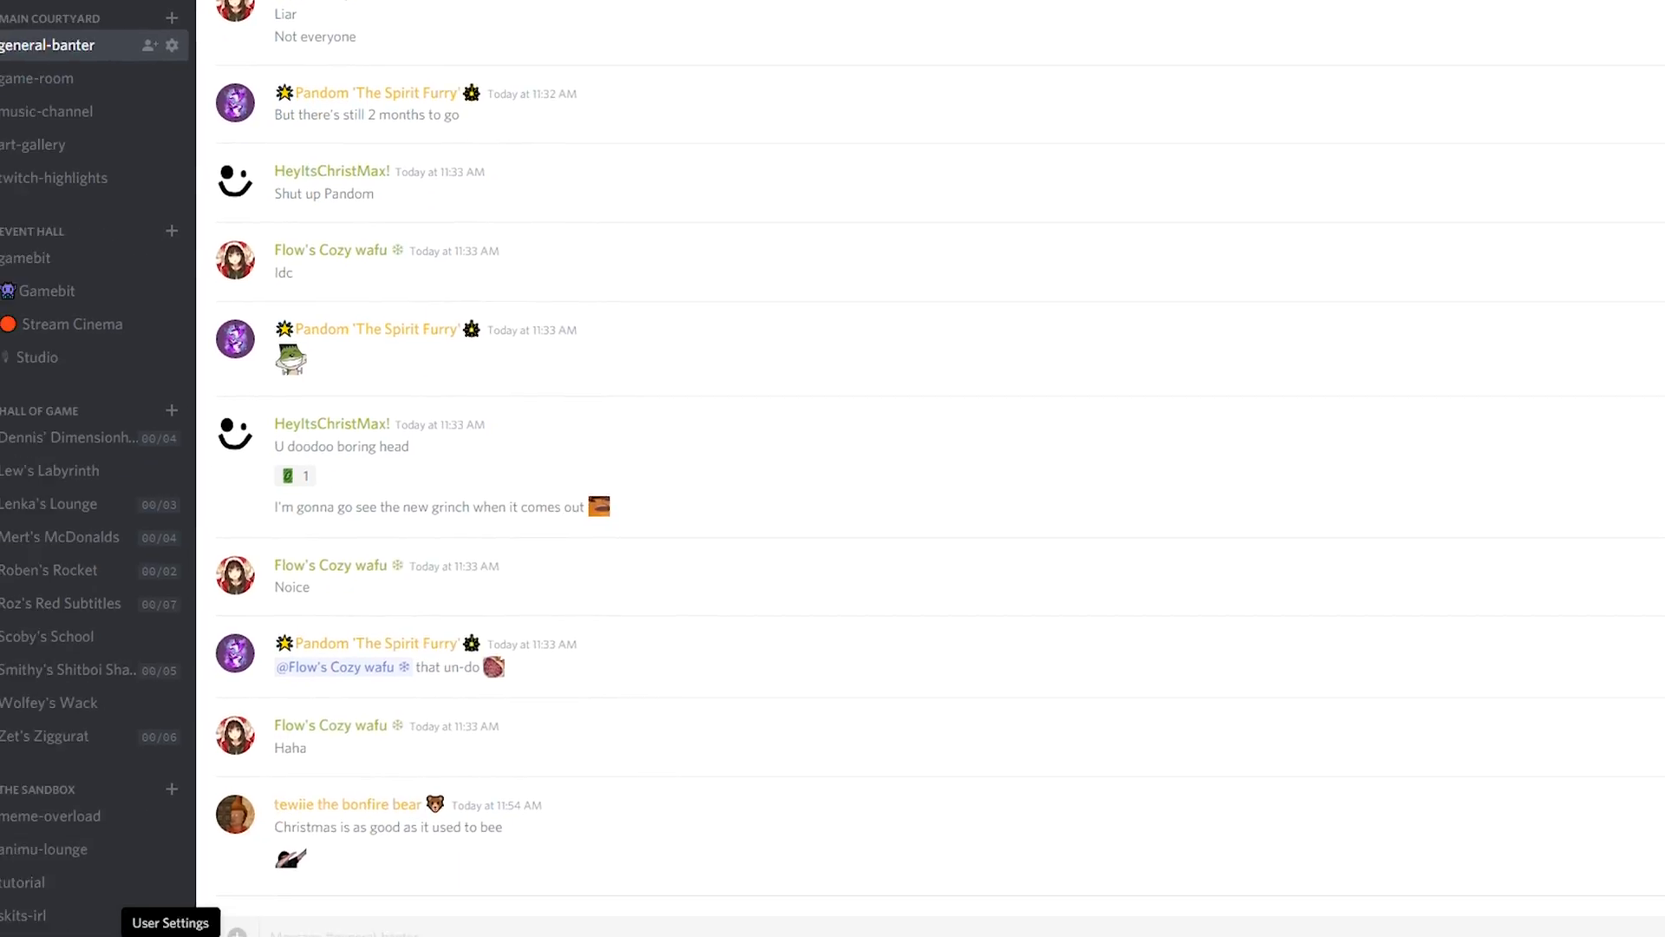
- Rename the Google Chrome game entry to 'Tutorial Simulator 2018' in Game Activity
left_click(170, 923)
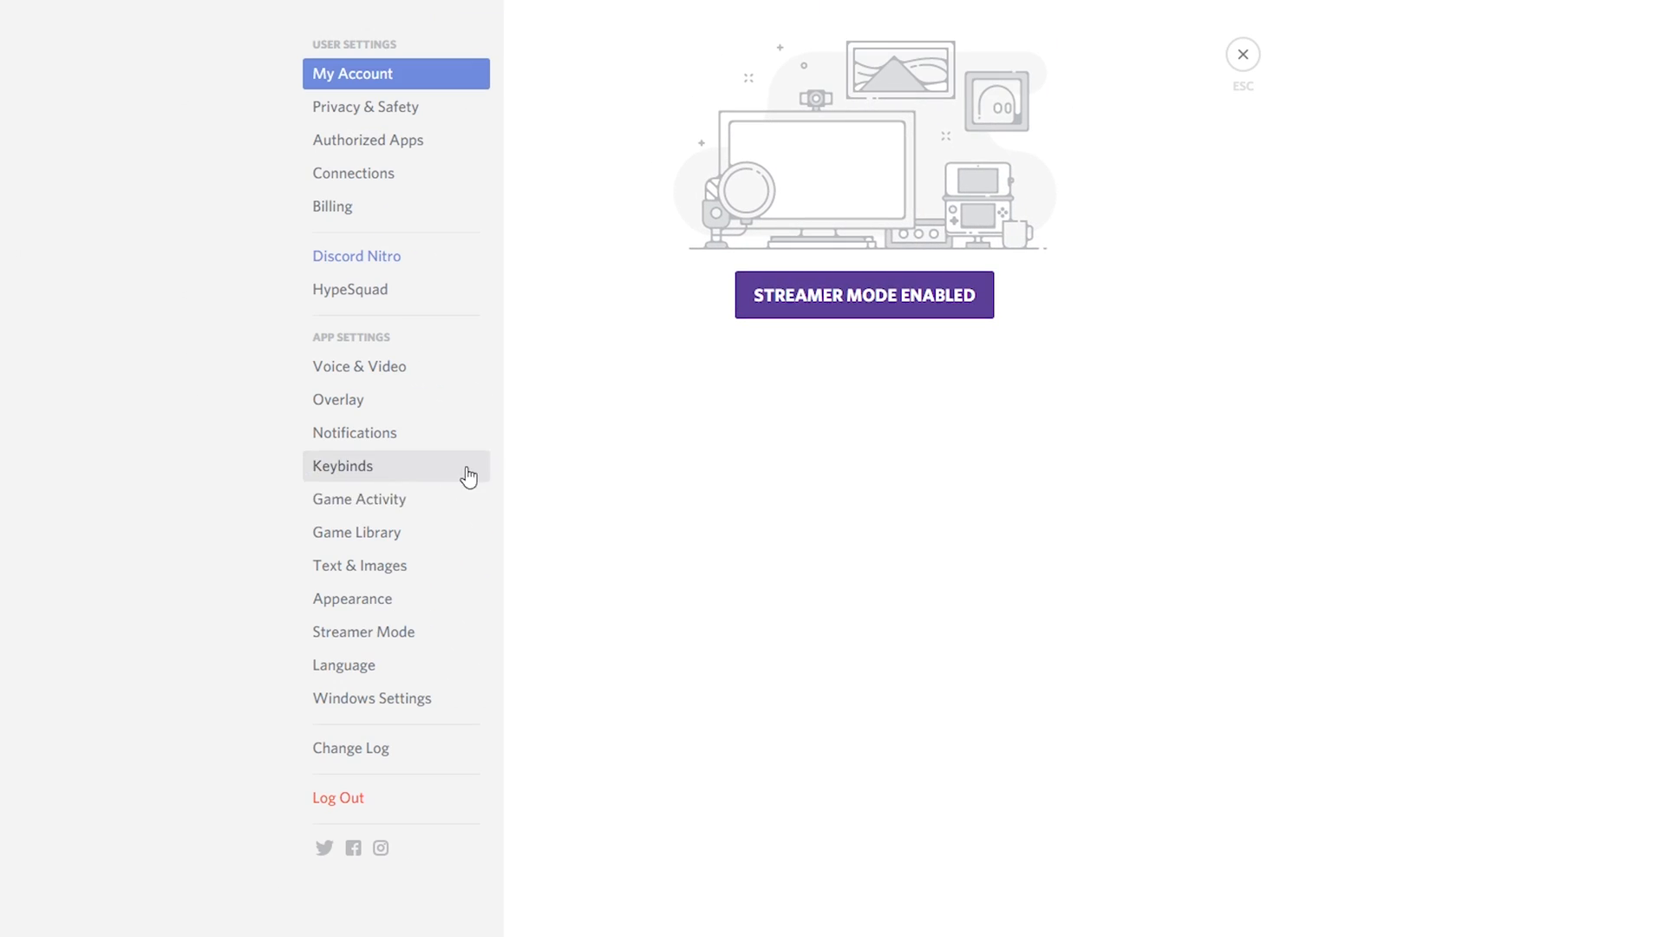
left_click(360, 499)
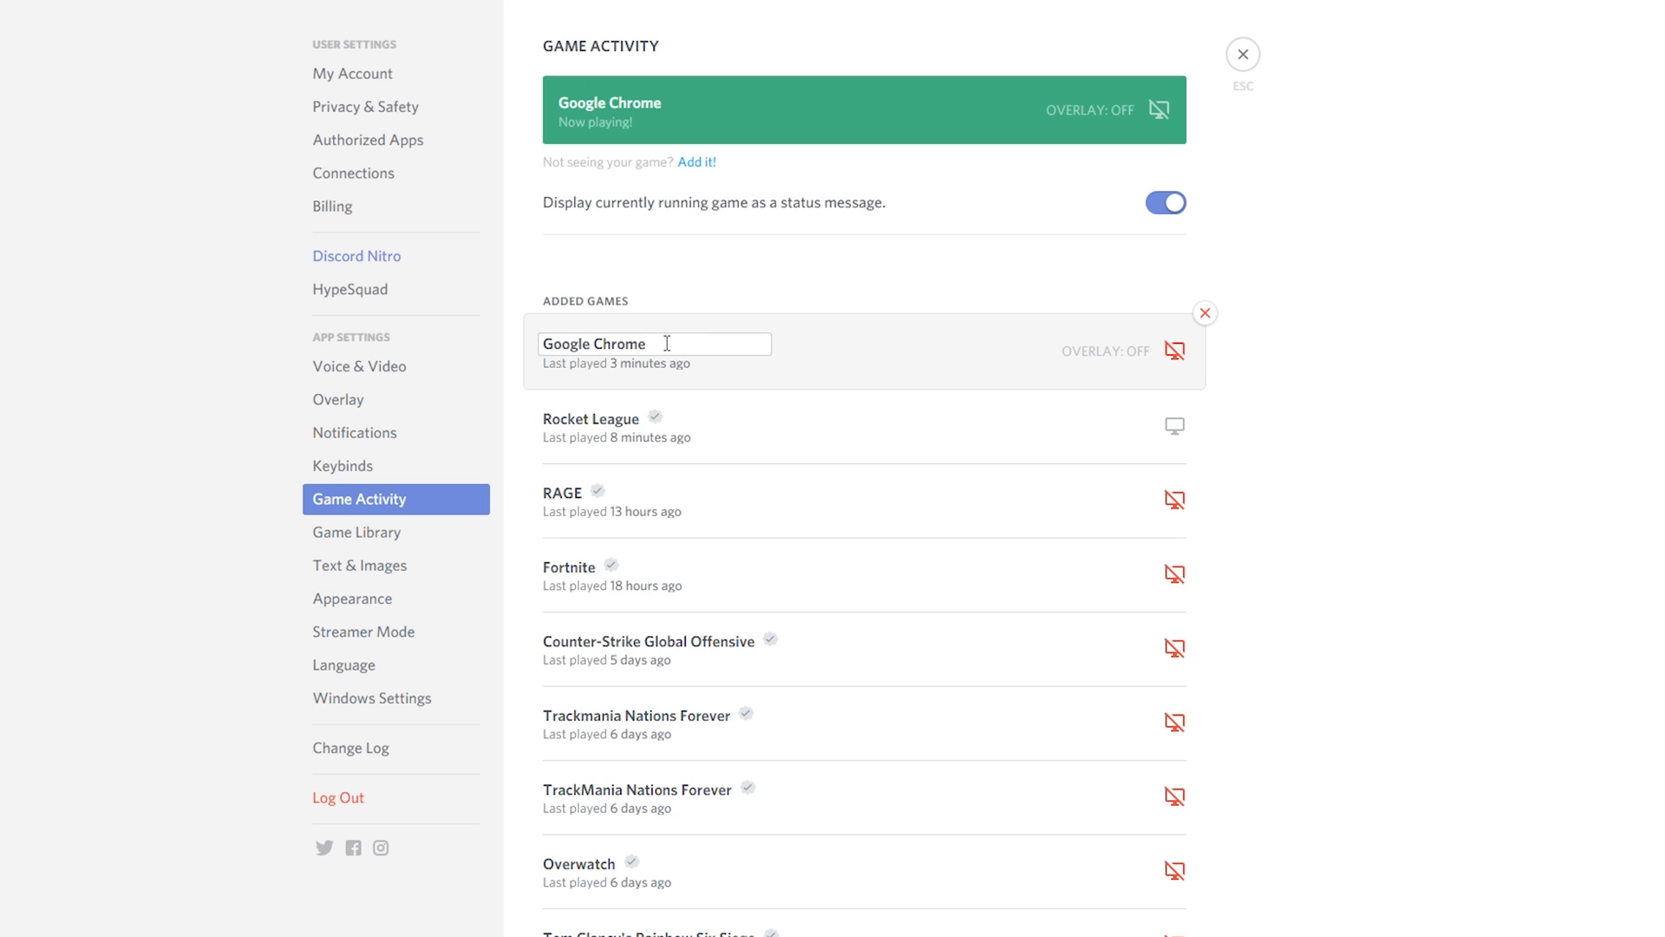
double_click(593, 344)
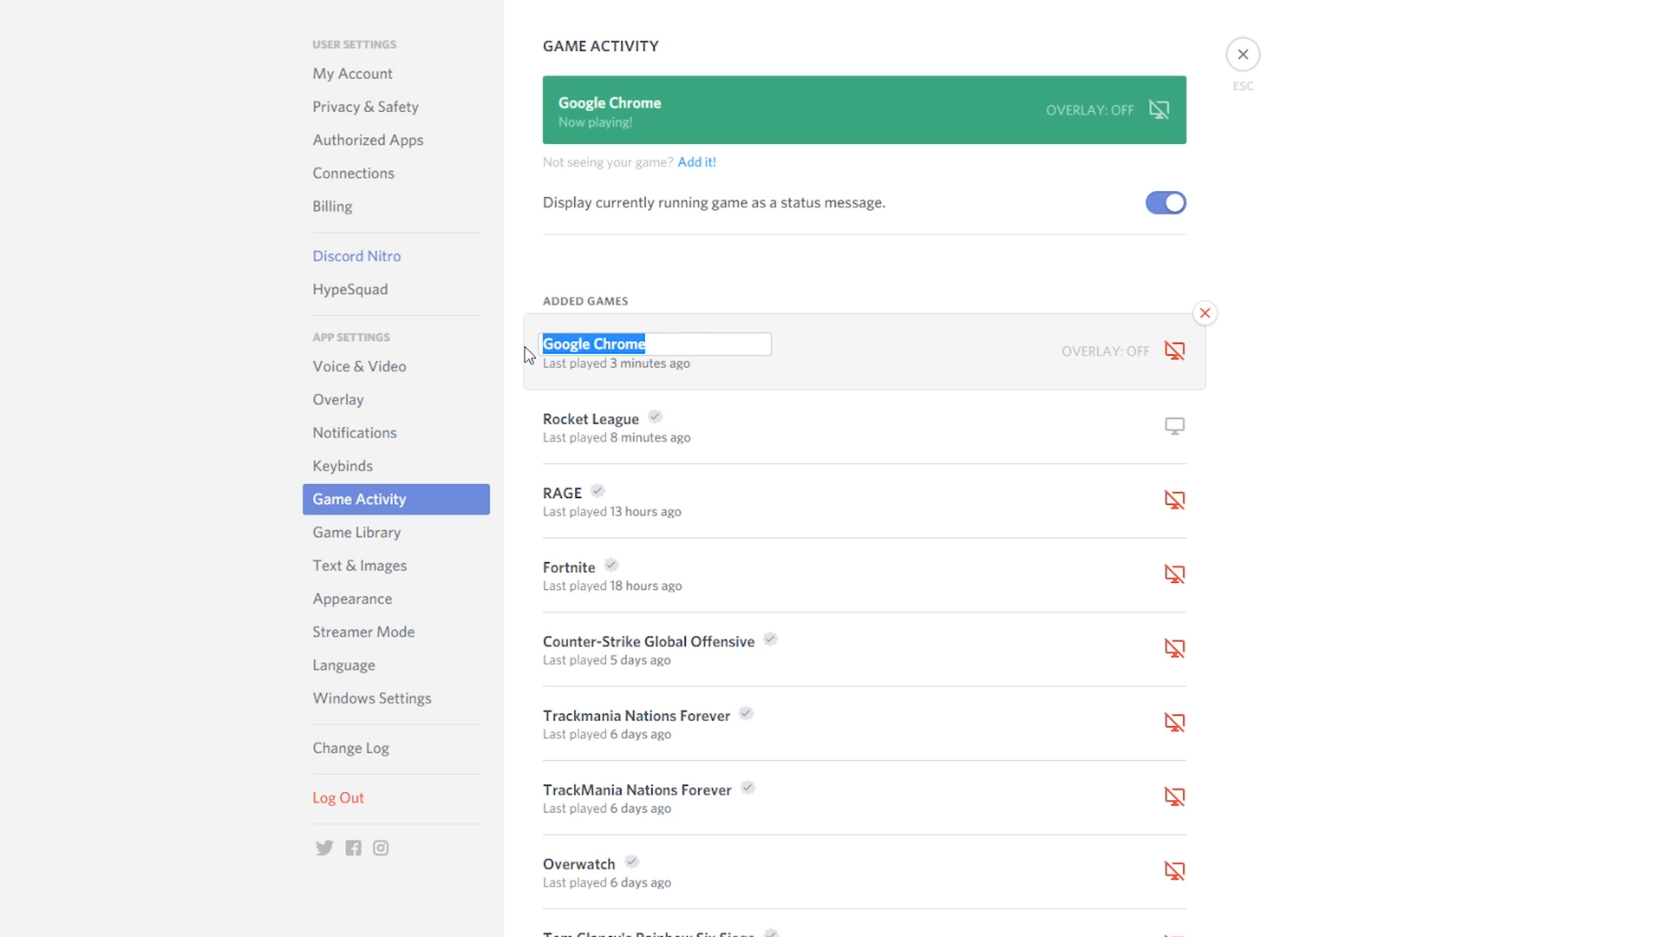
type("Tutorial Simu")
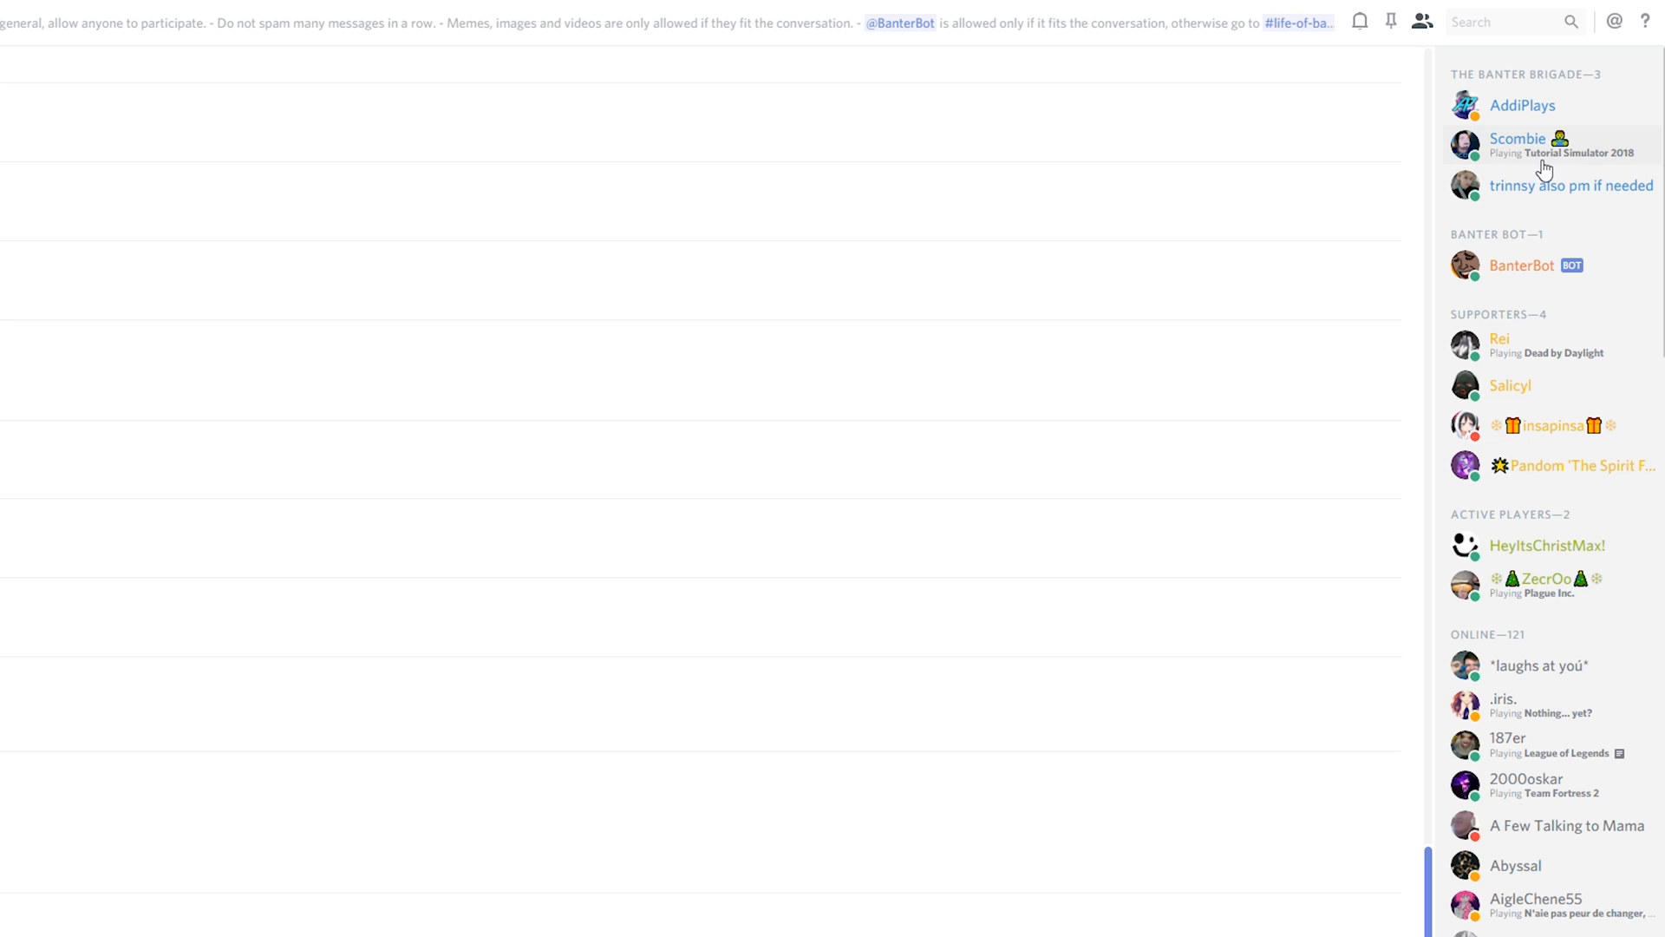
mouse_move(1612, 154)
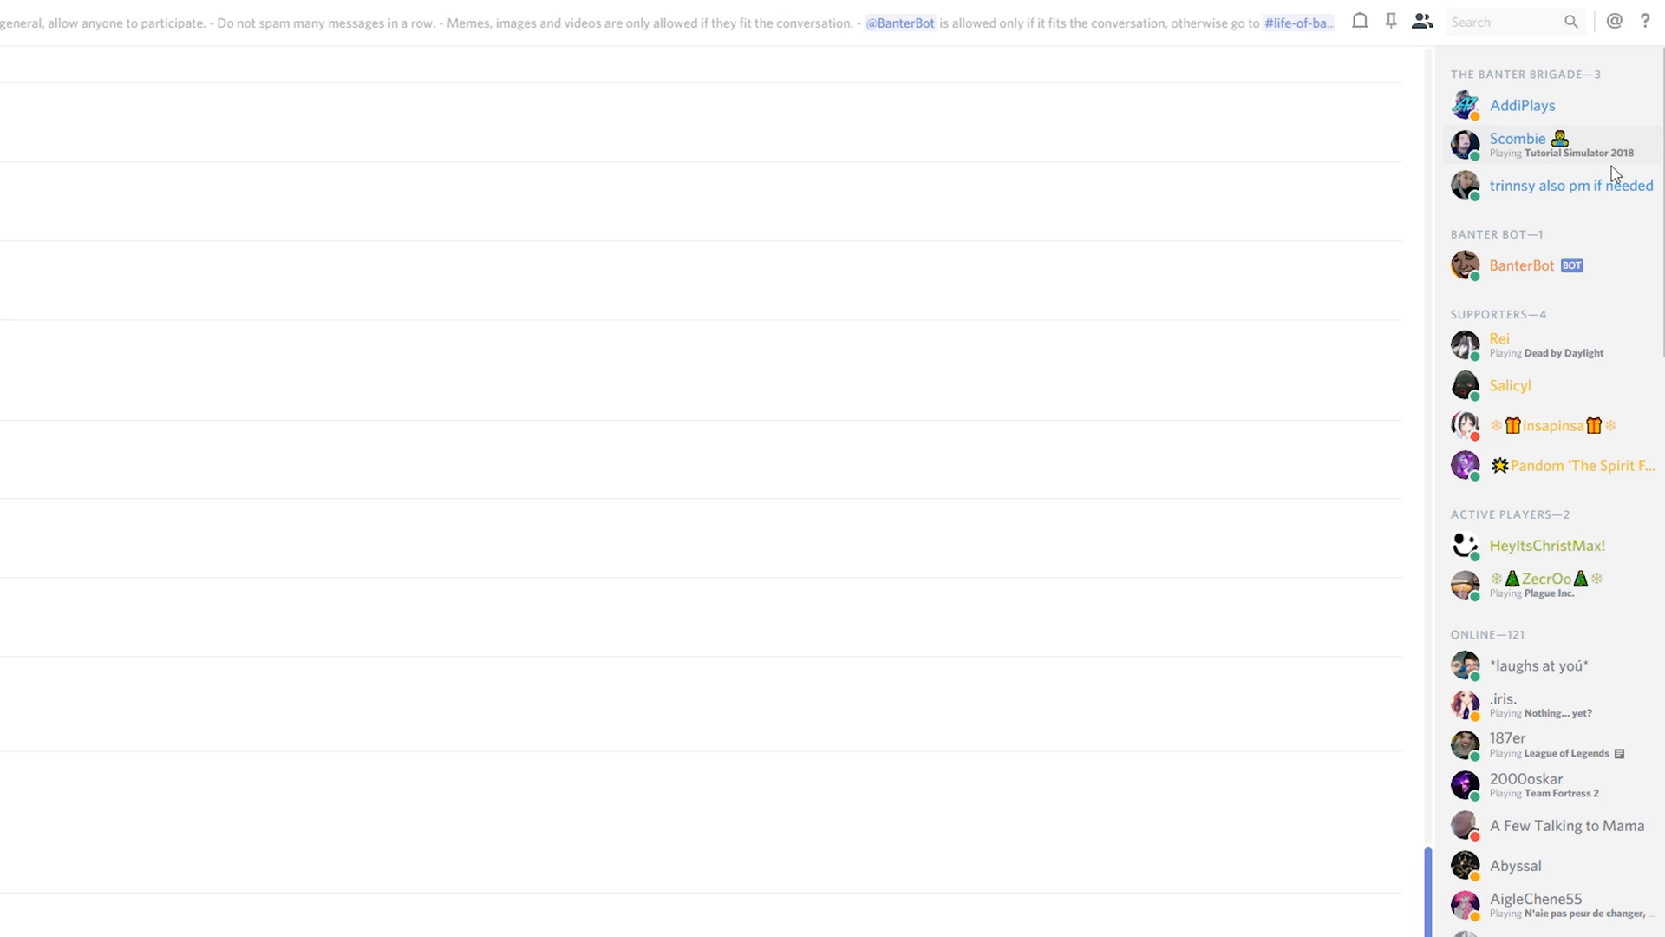
mouse_move(1605, 184)
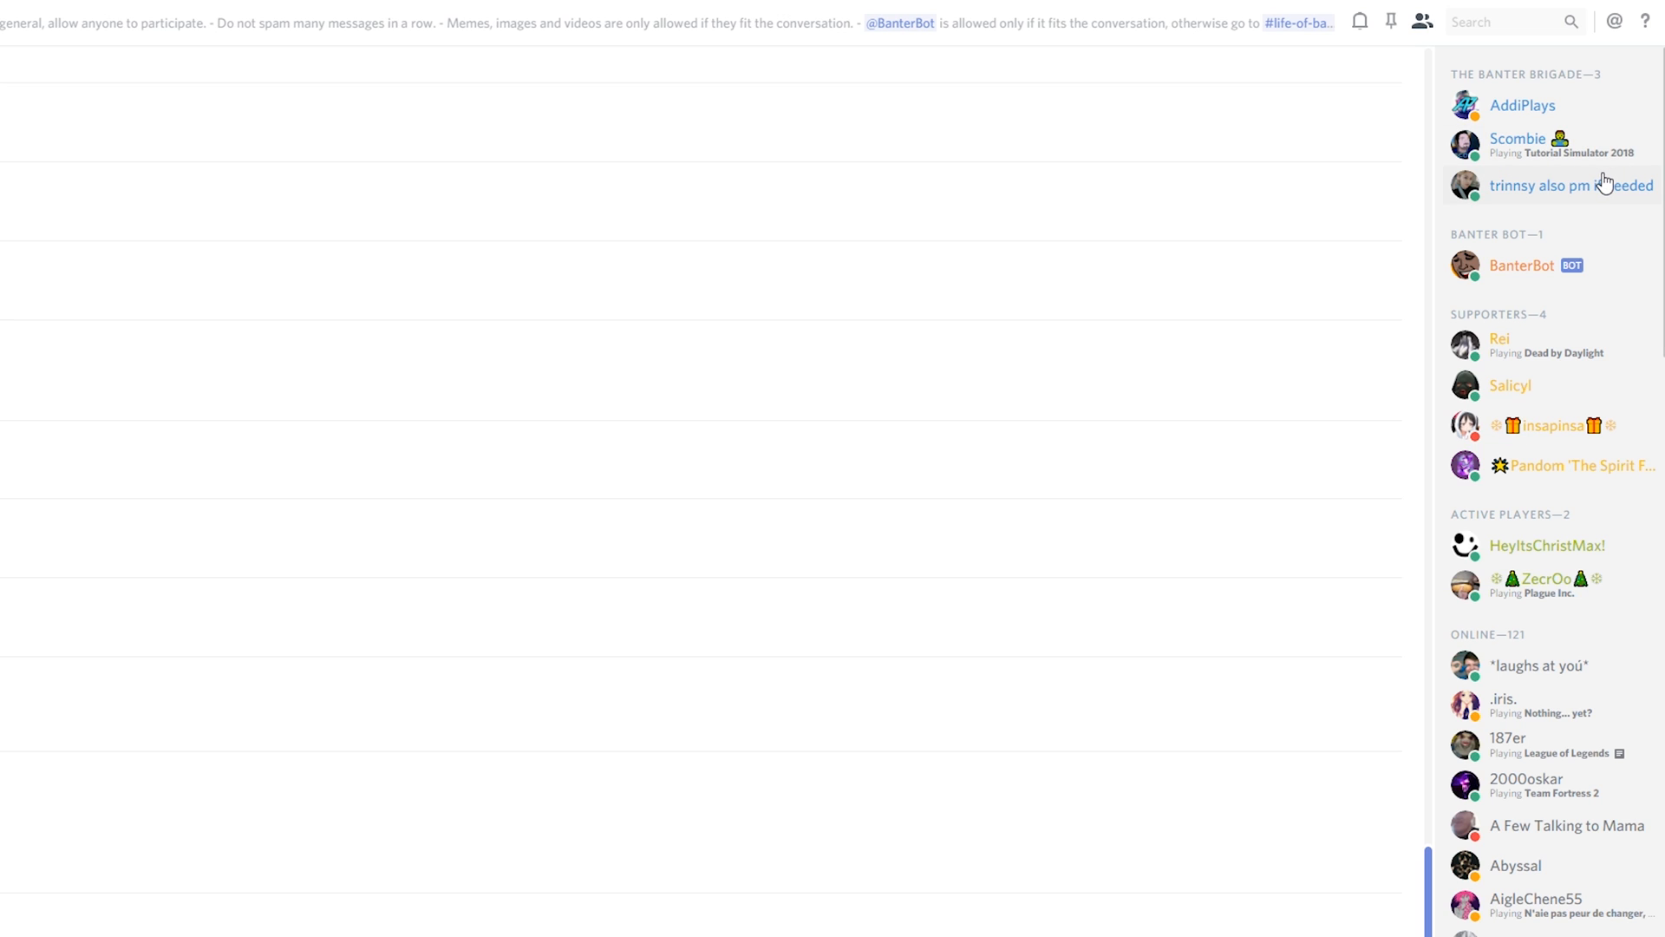